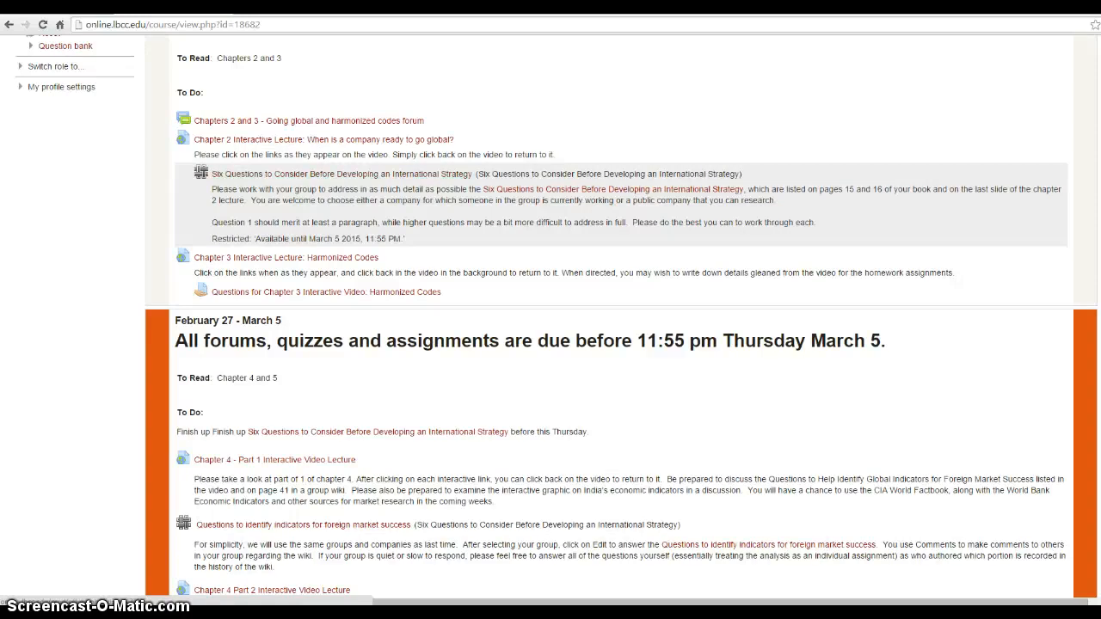
# - Open the Six Questions wiki in View mode and switch the visible group to Group C's Clorox answers
pyautogui.click(339, 174)
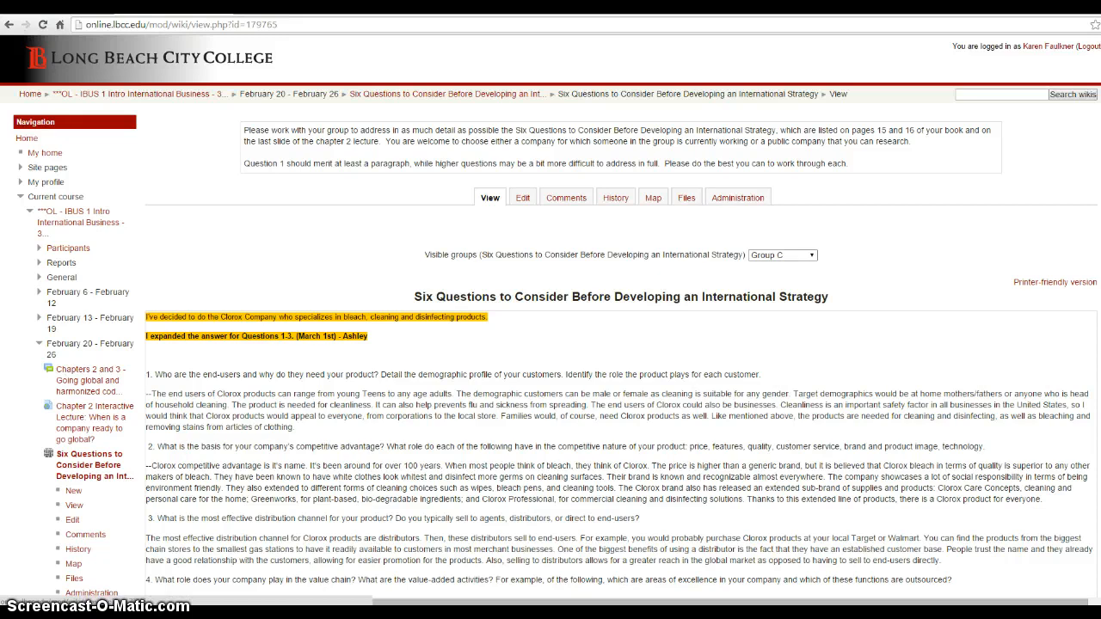
pyautogui.click(781, 255)
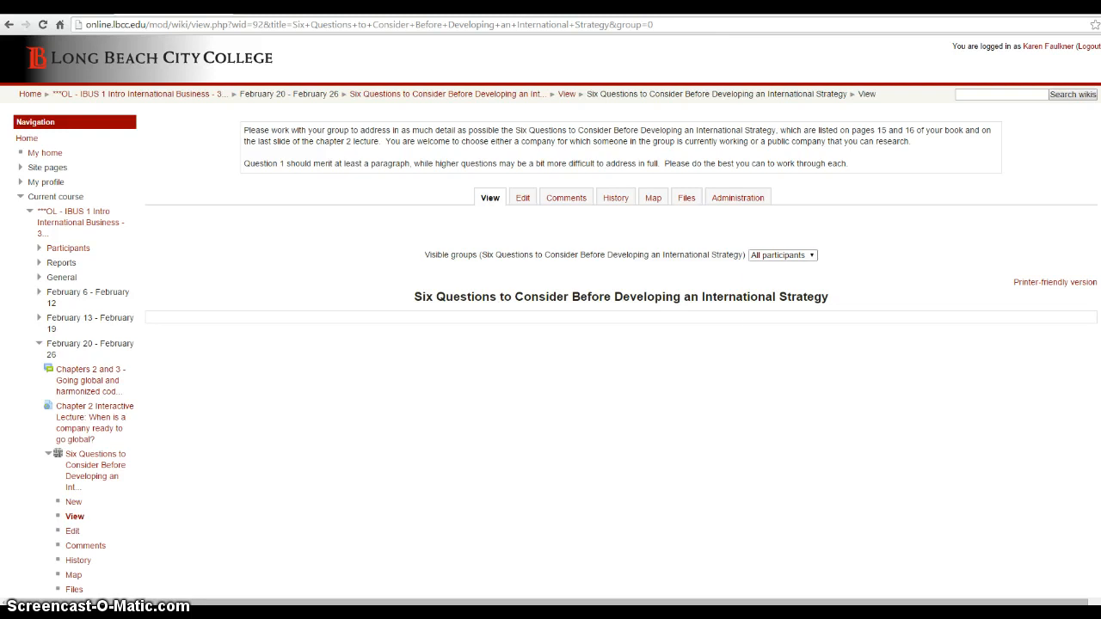
pyautogui.click(781, 255)
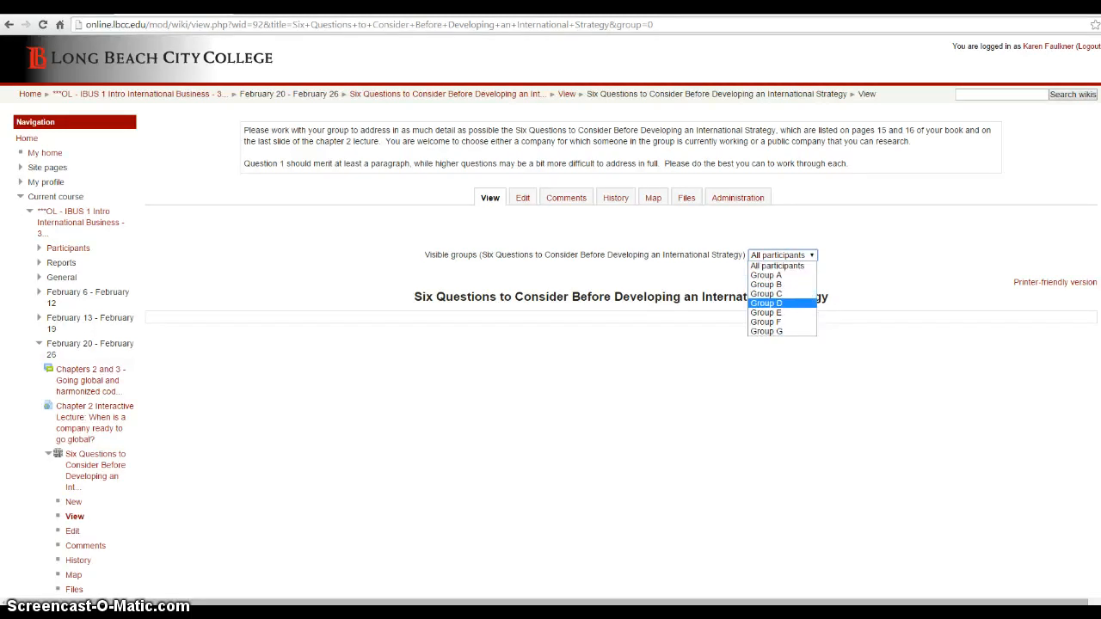
pyautogui.click(764, 292)
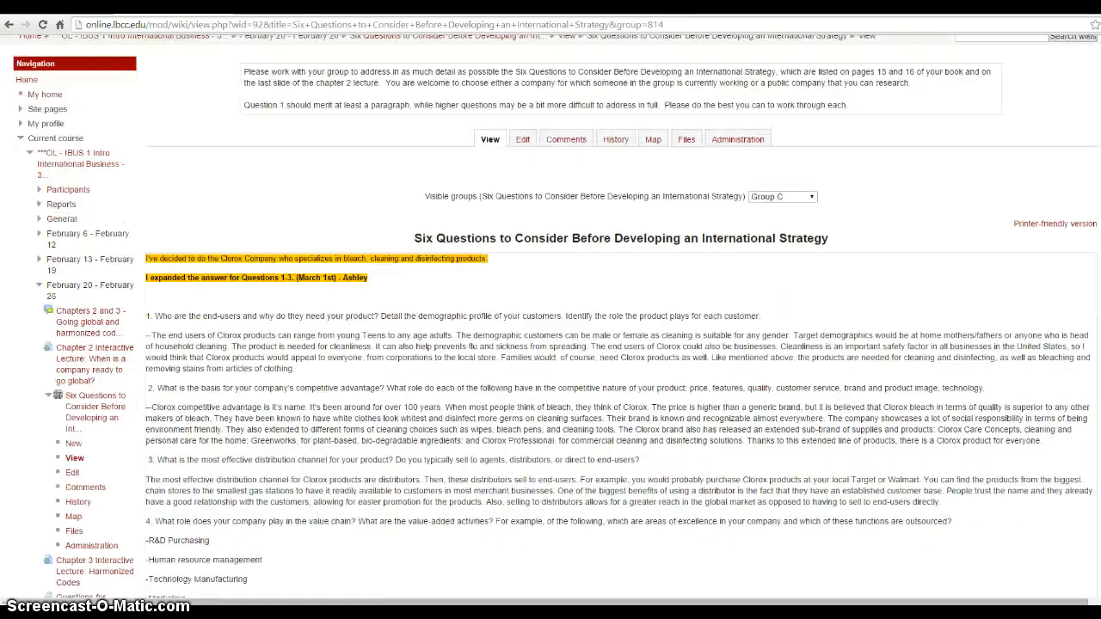
pyautogui.scroll(-3)
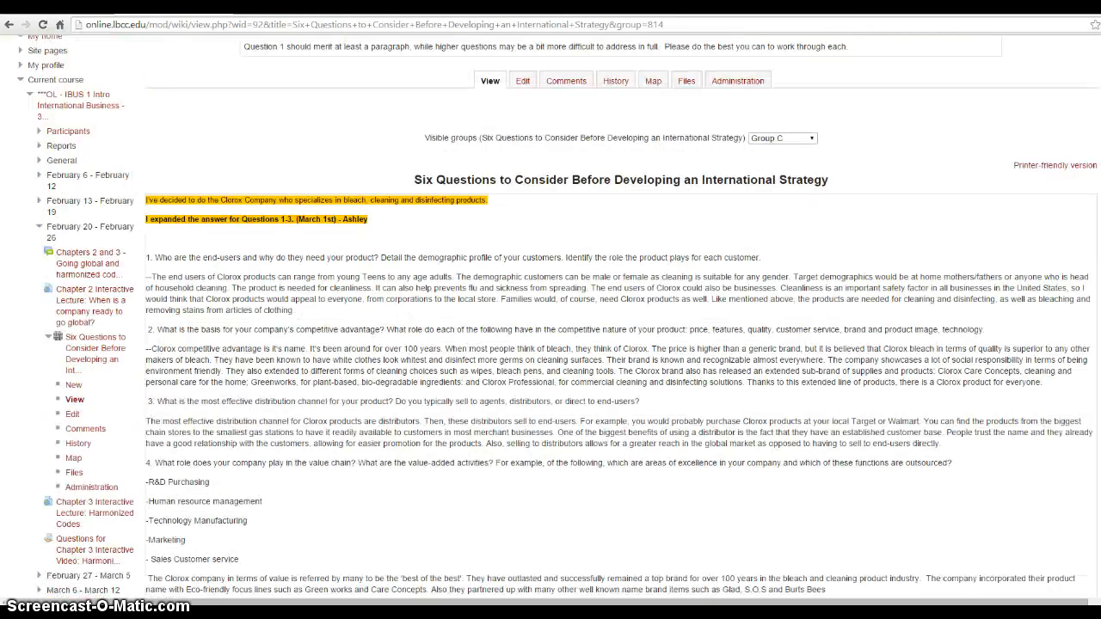
pyautogui.scroll(3)
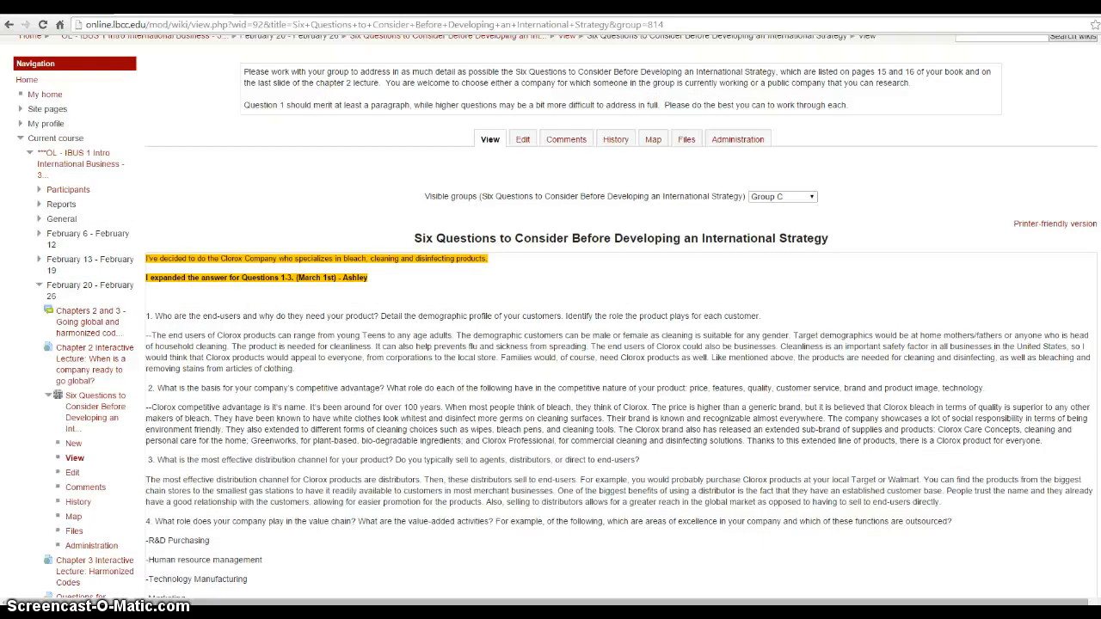
pyautogui.scroll(-3)
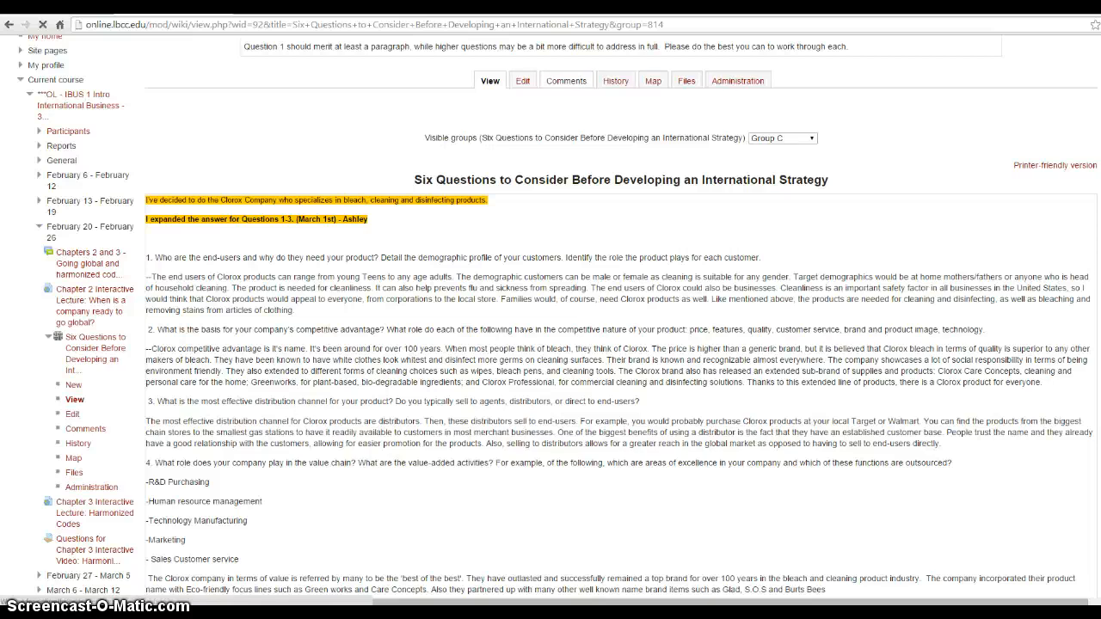
# - Add a comment 'Hey group, how about focusing on one product. bleach?' in the Comments section
pyautogui.click(566, 80)
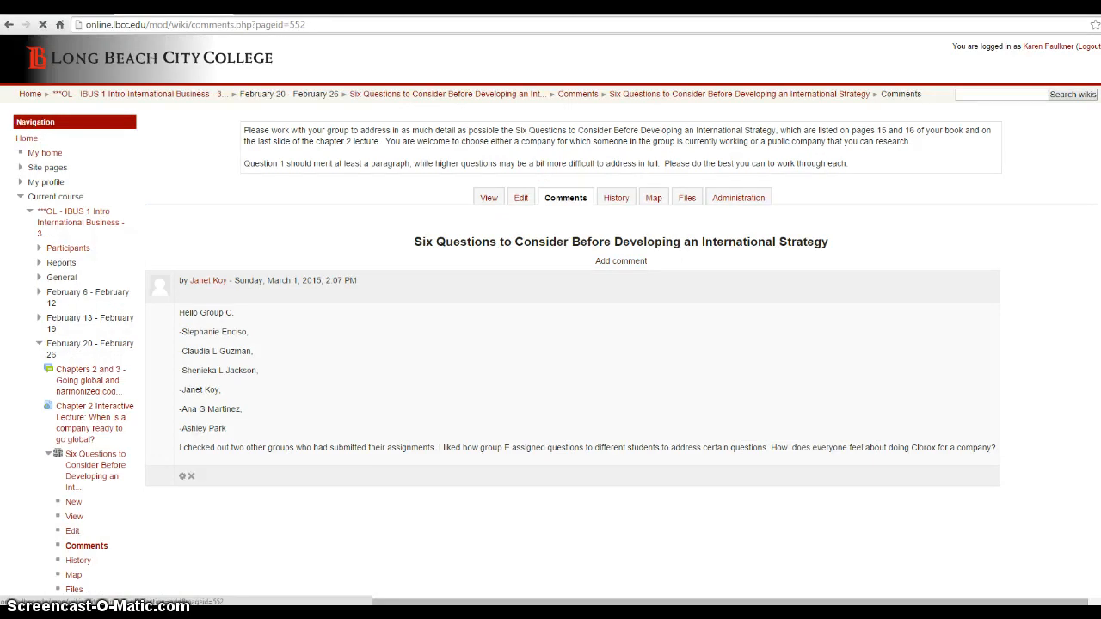
pyautogui.click(619, 262)
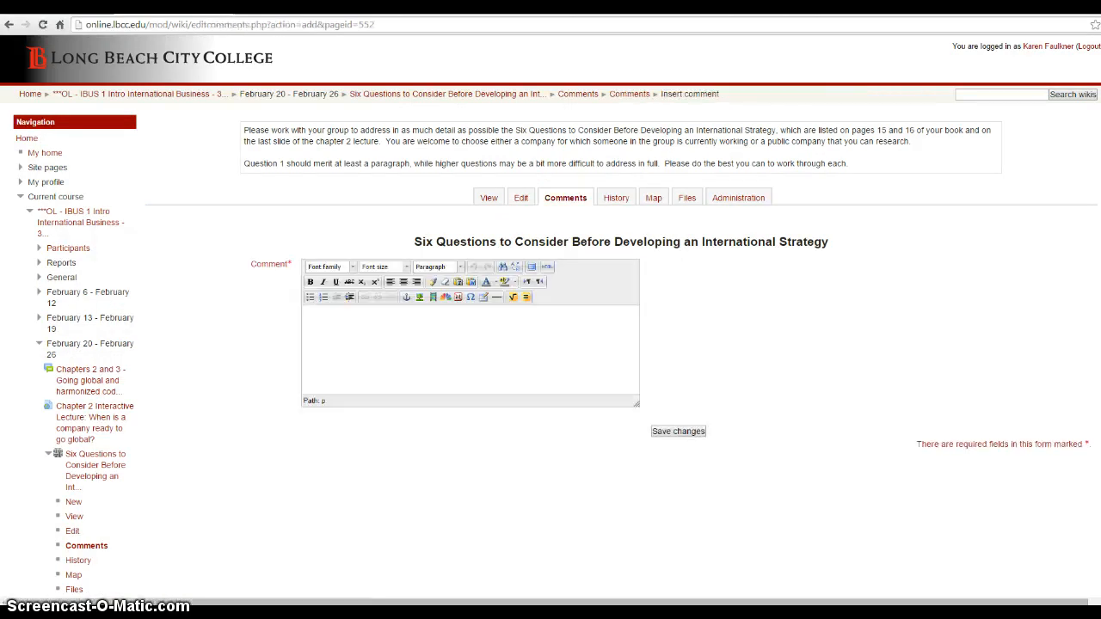
pyautogui.write('H')
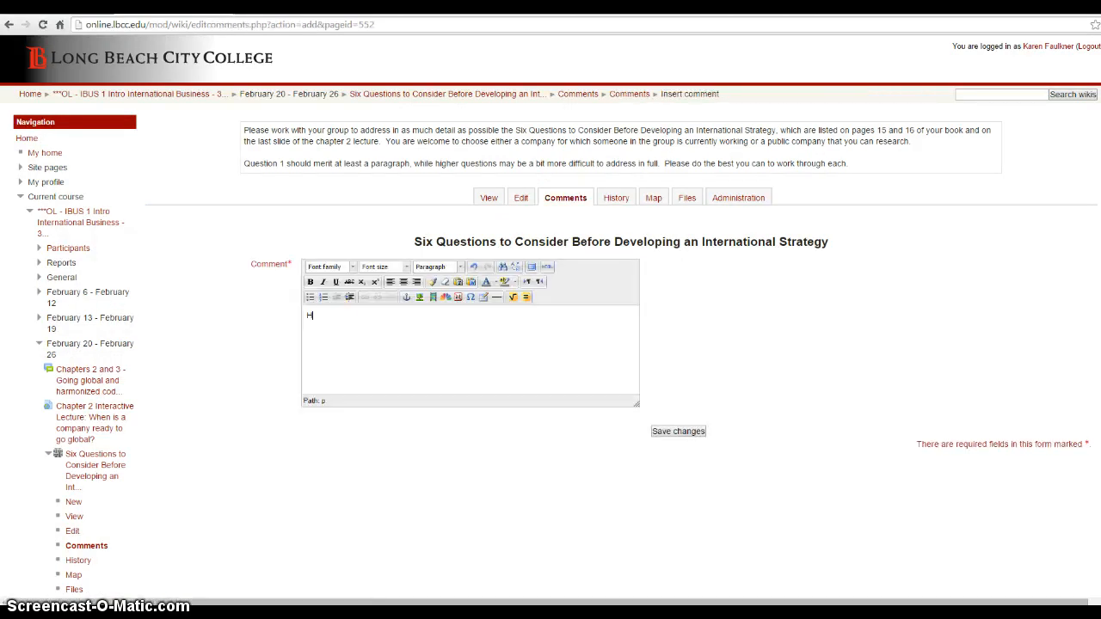
pyautogui.write('ey')
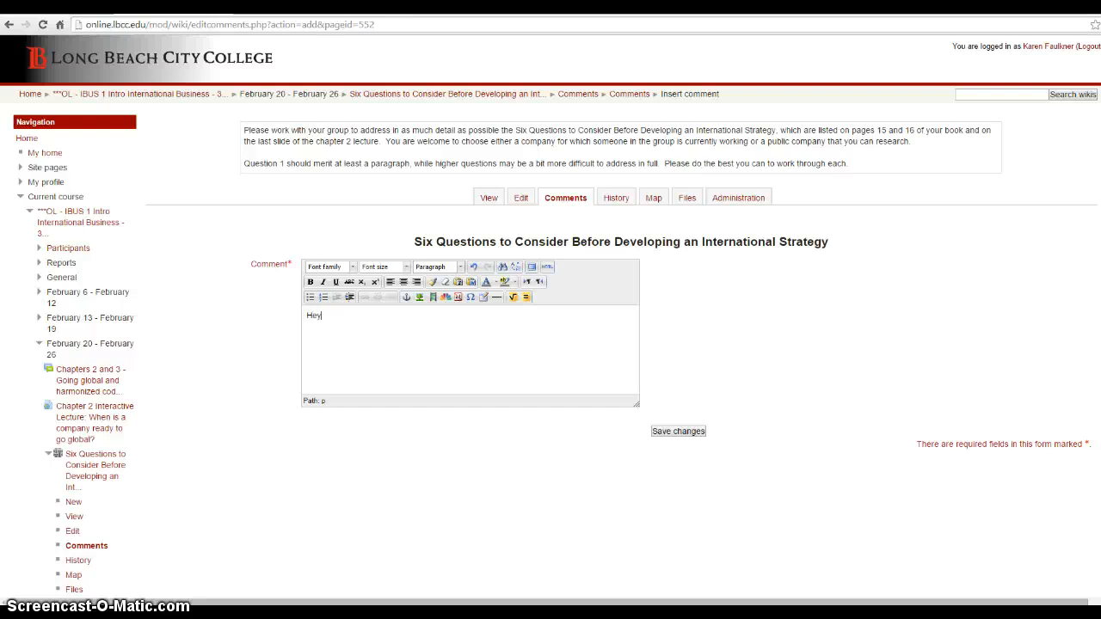
pyautogui.write('group')
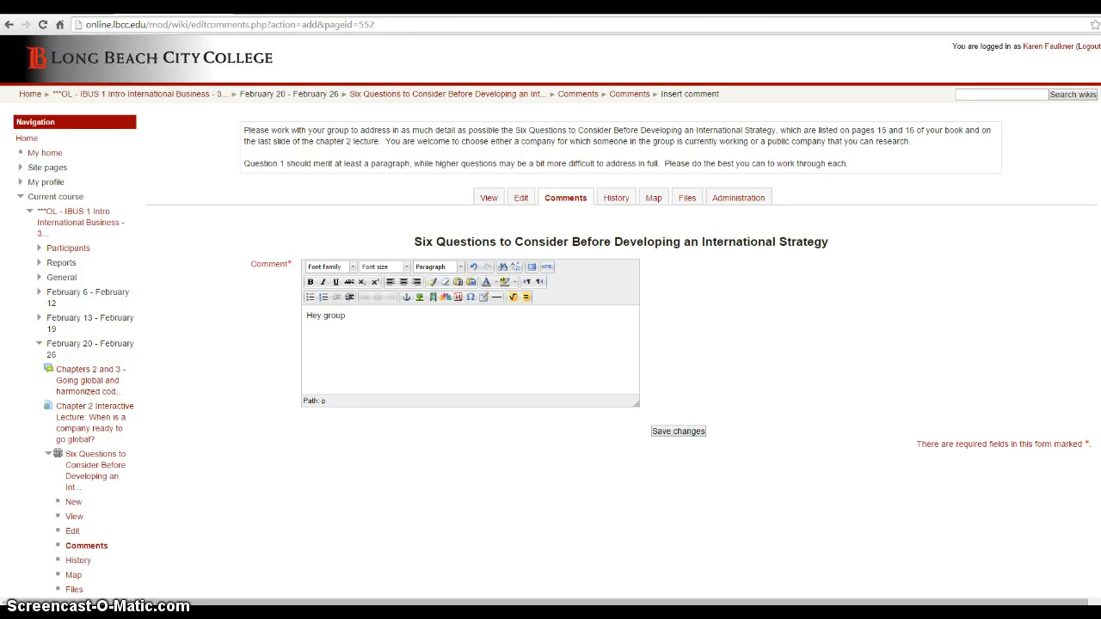
pyautogui.write(', how about')
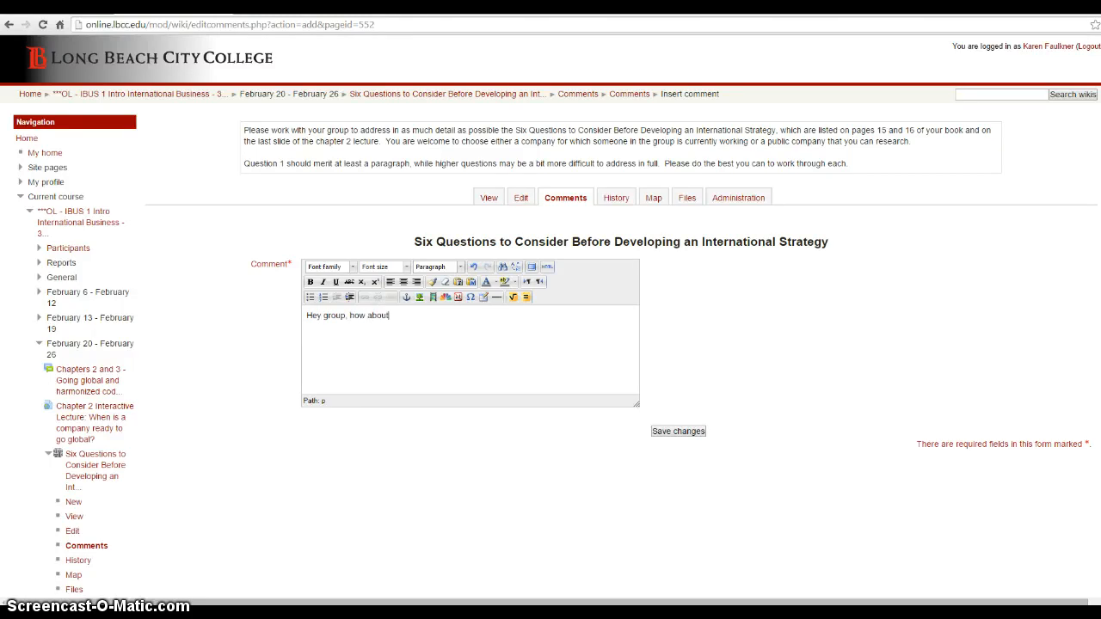
pyautogui.write('focusing on')
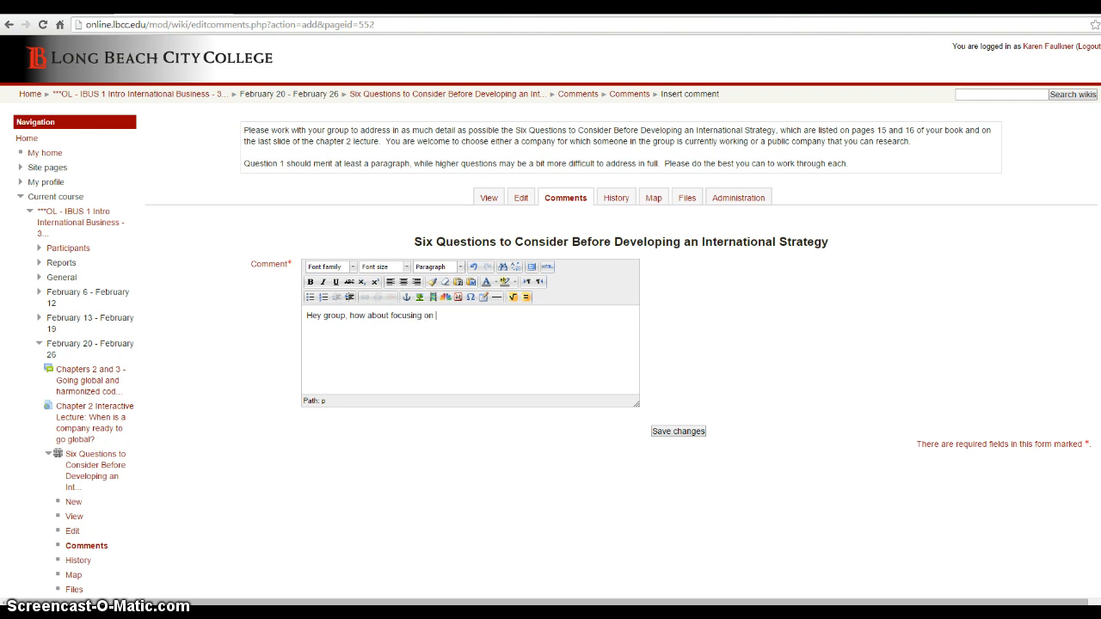
pyautogui.write('one product.')
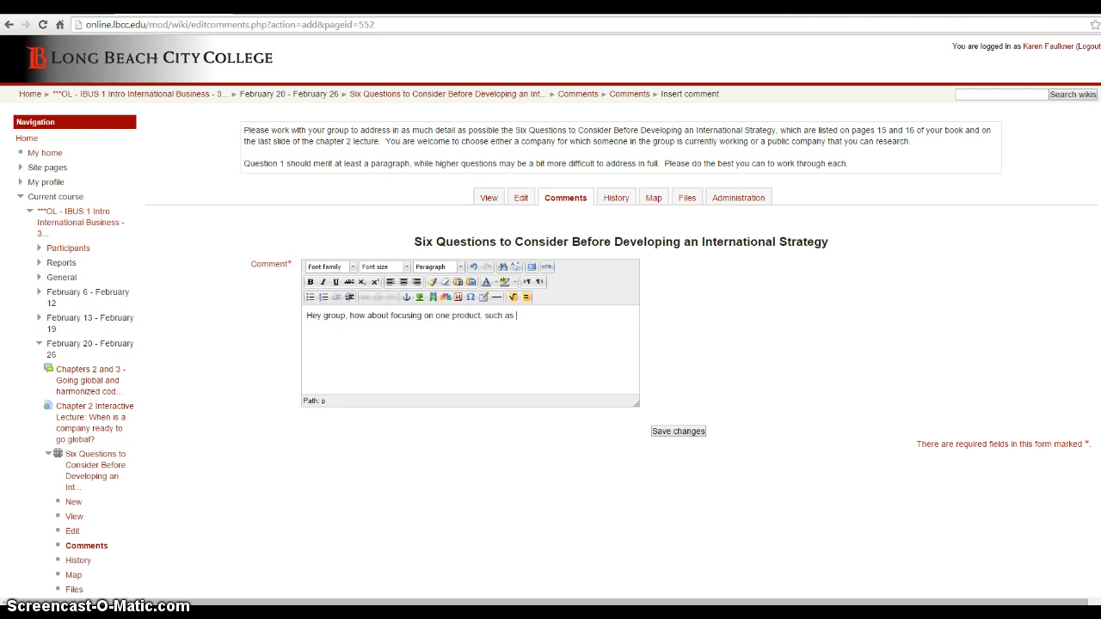
pyautogui.write('bleach?')
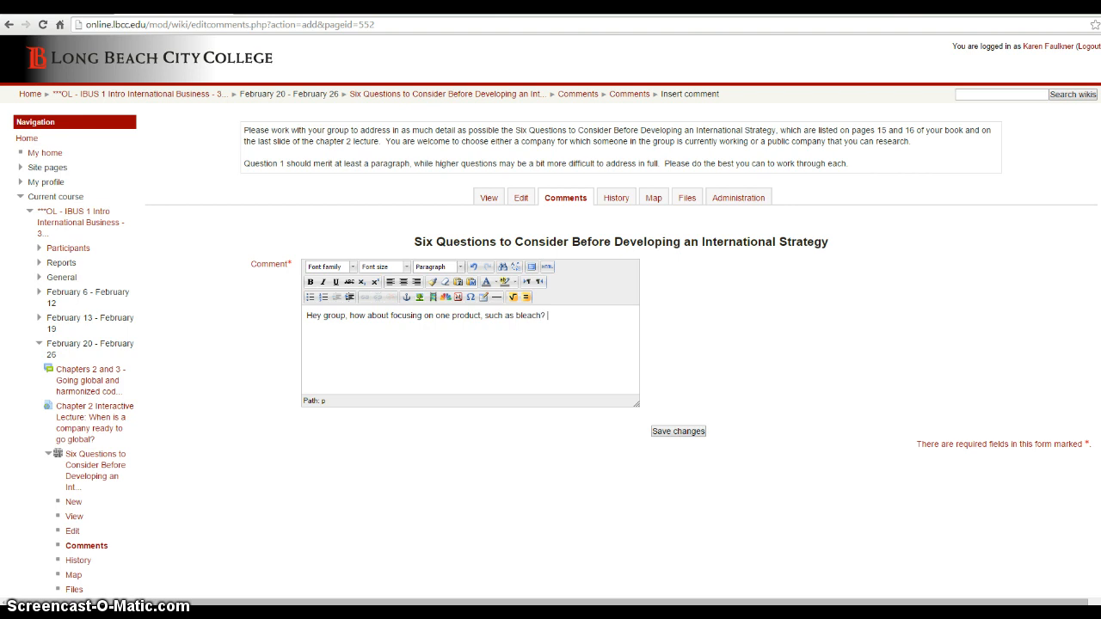
# - Save the comment and continue back to the Group C wiki comments list
pyautogui.click(678, 430)
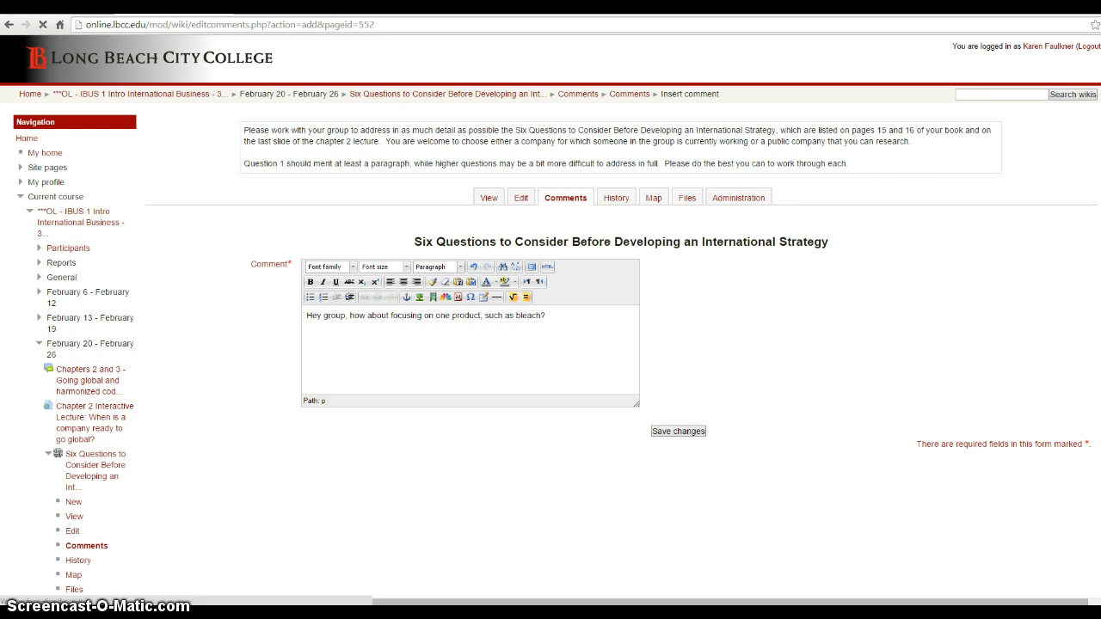
pyautogui.click(678, 430)
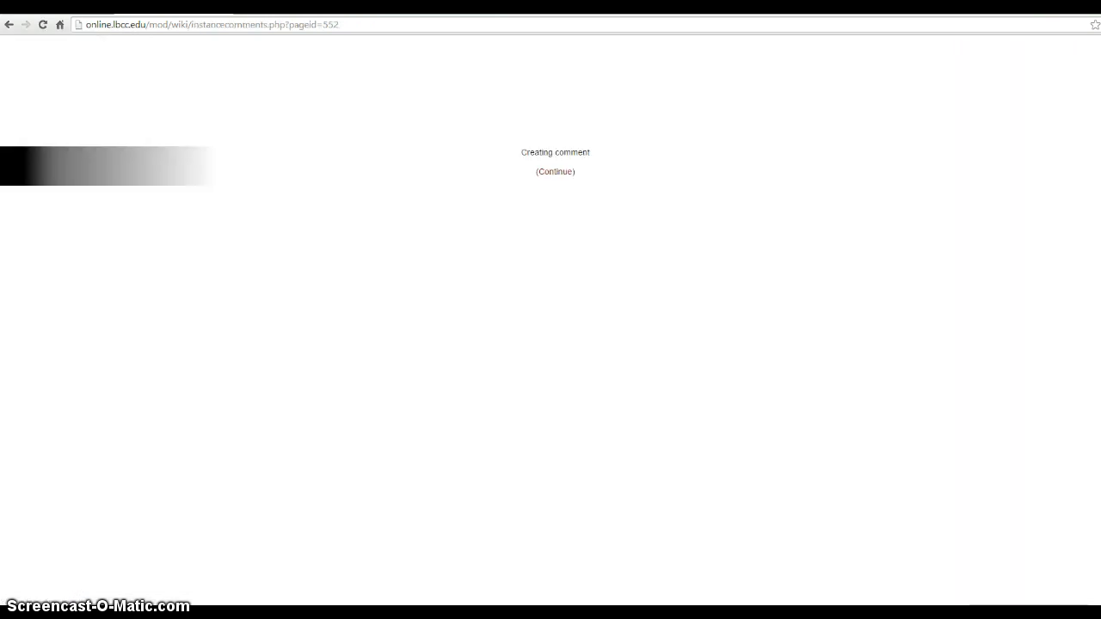
pyautogui.click(554, 172)
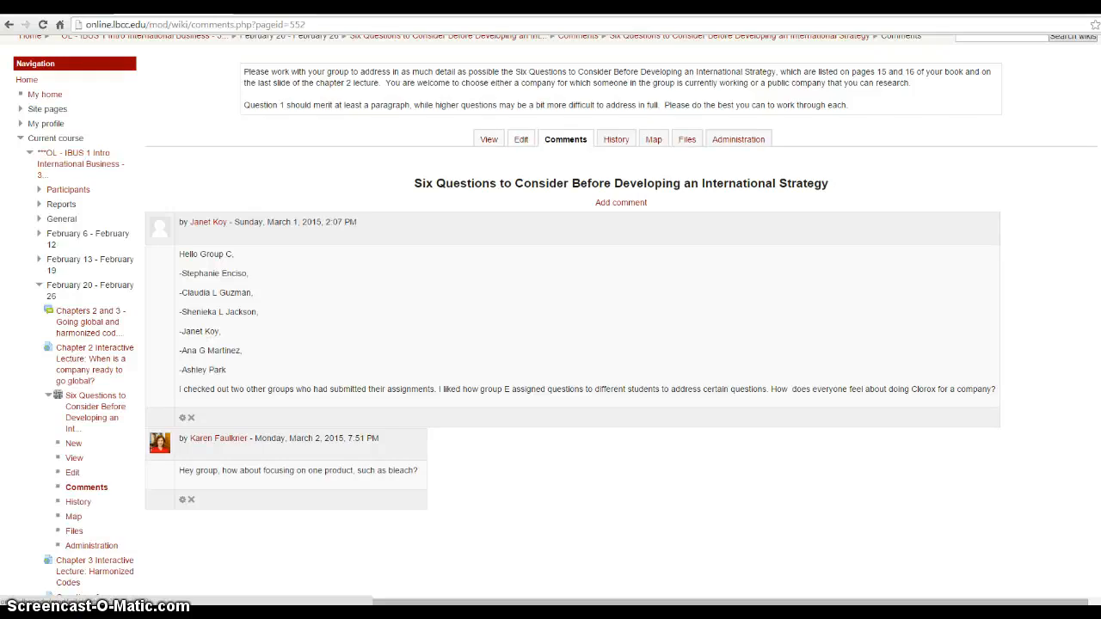
# - Review the Group C page content in the wiki editor, then return to its reading view
pyautogui.click(520, 138)
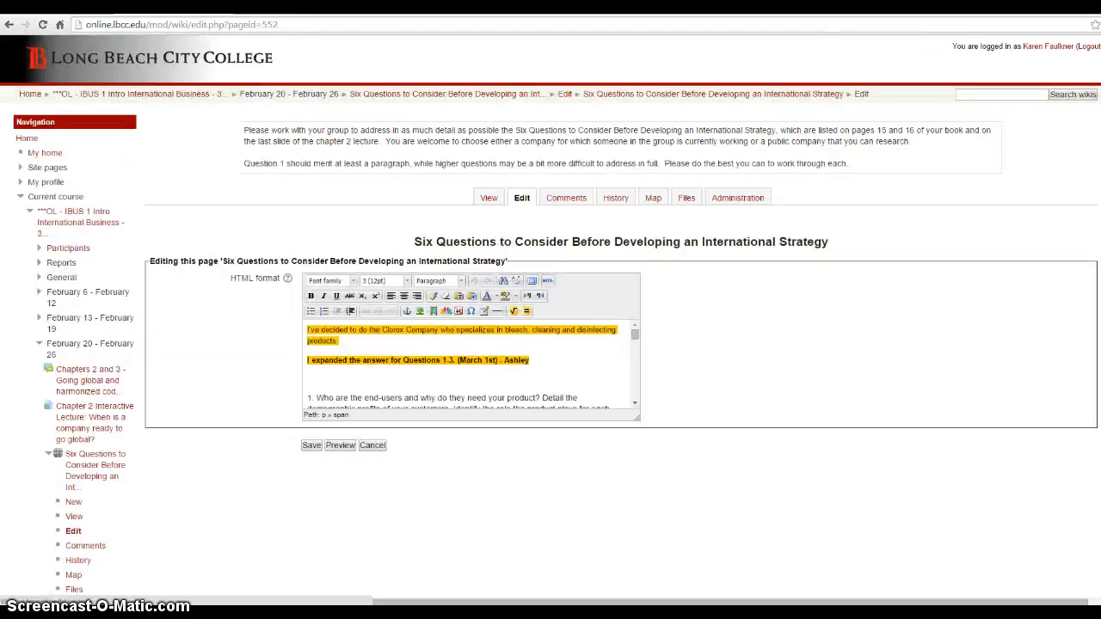
pyautogui.scroll(-3)
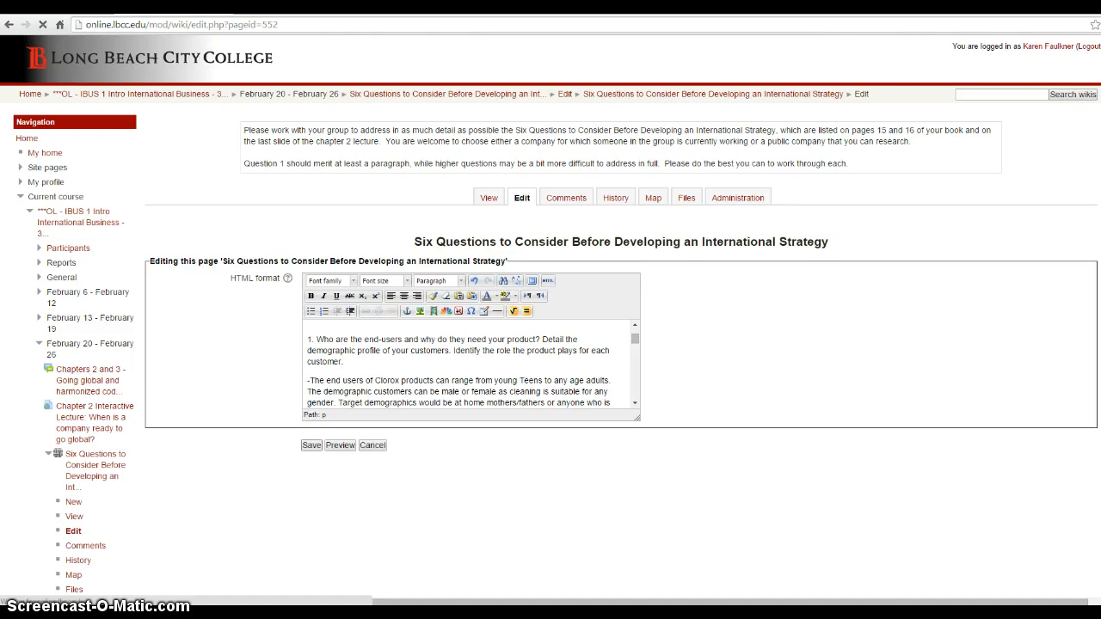
pyautogui.click(311, 444)
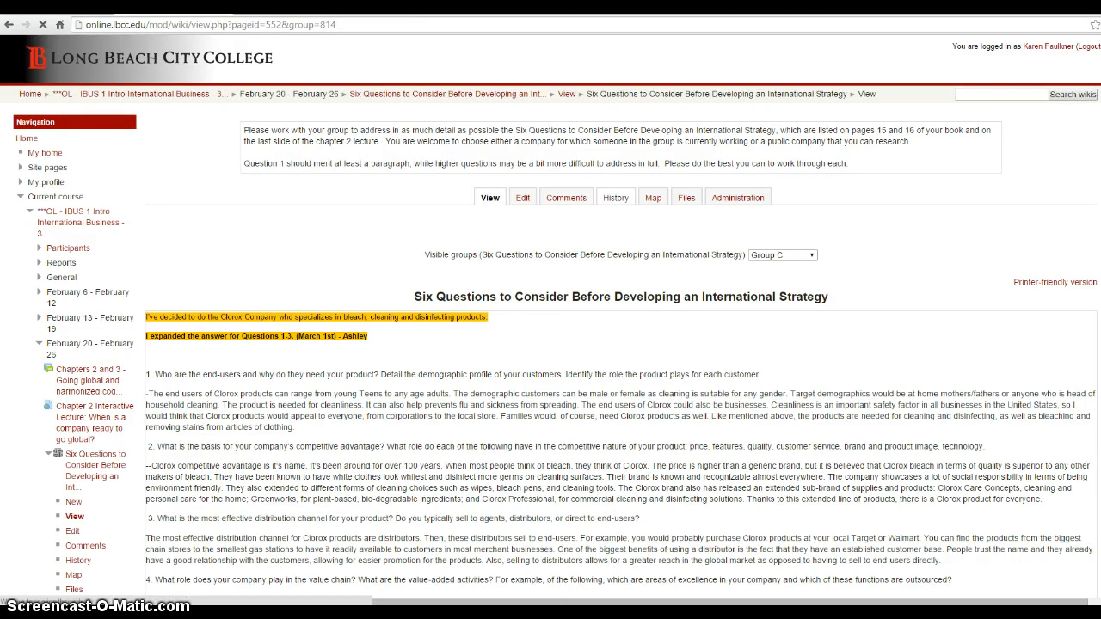
# - Show the Group C wiki page's version history and scroll through the version list
pyautogui.click(615, 196)
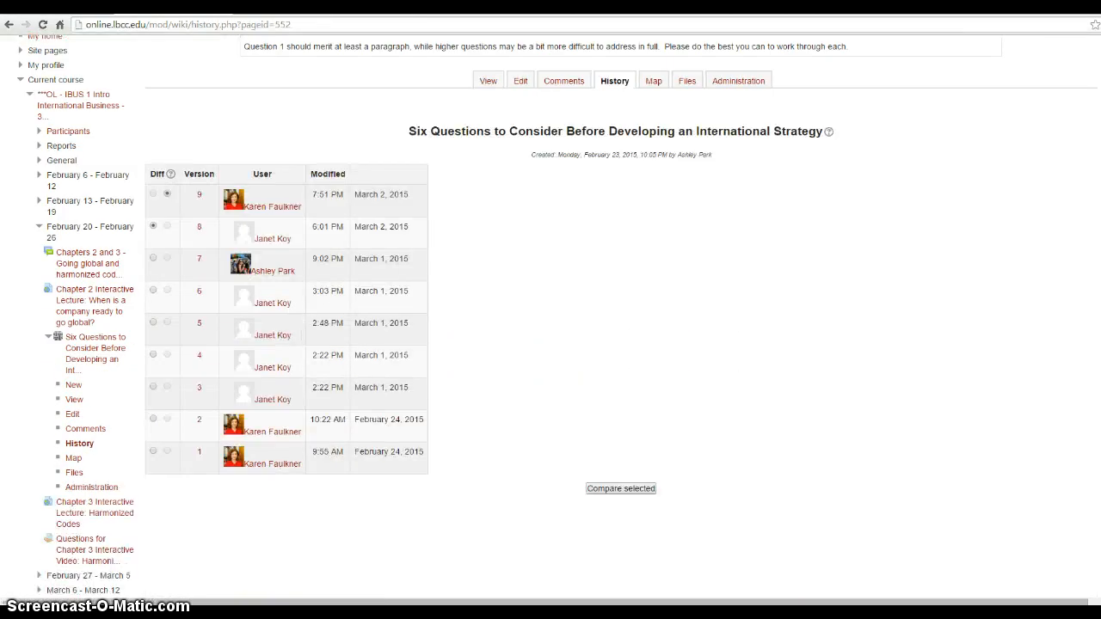
pyautogui.scroll(3)
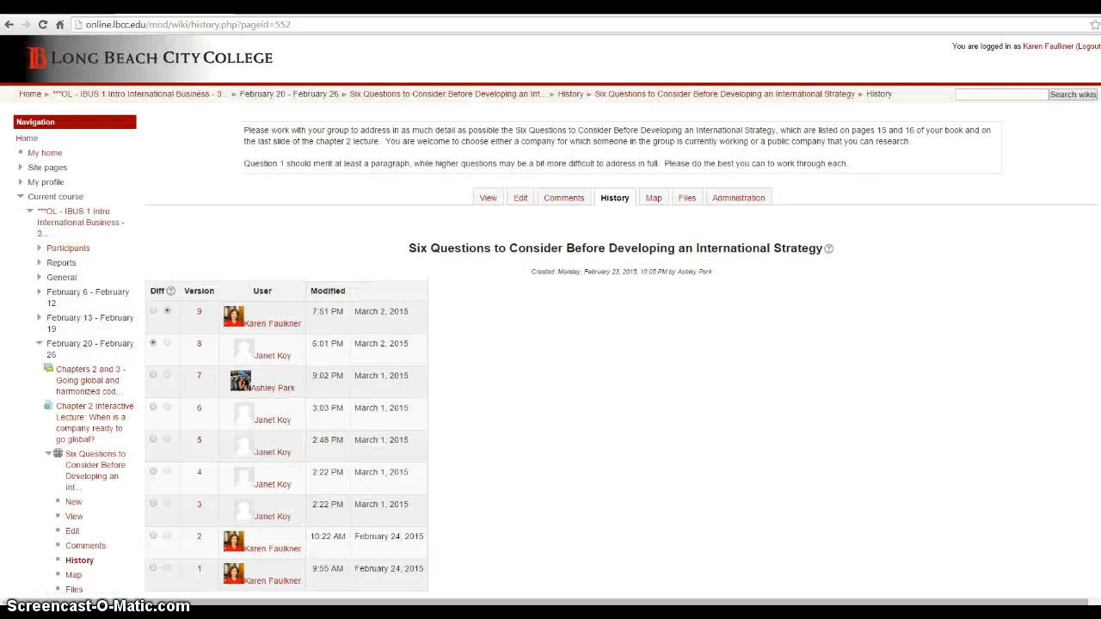
pyautogui.scroll(-3)
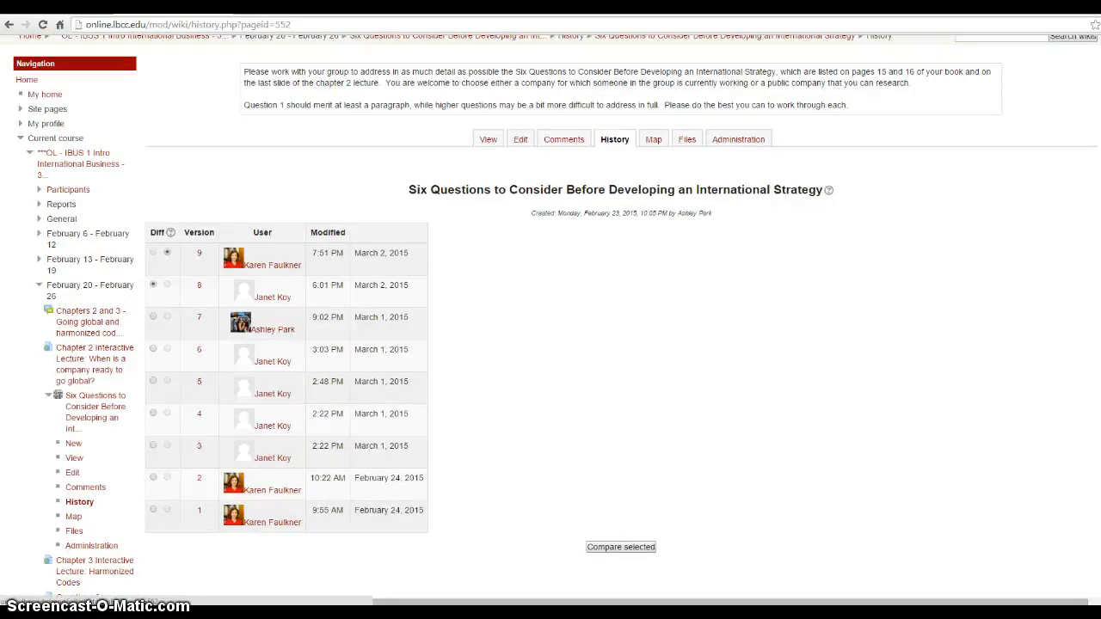
pyautogui.scroll(3)
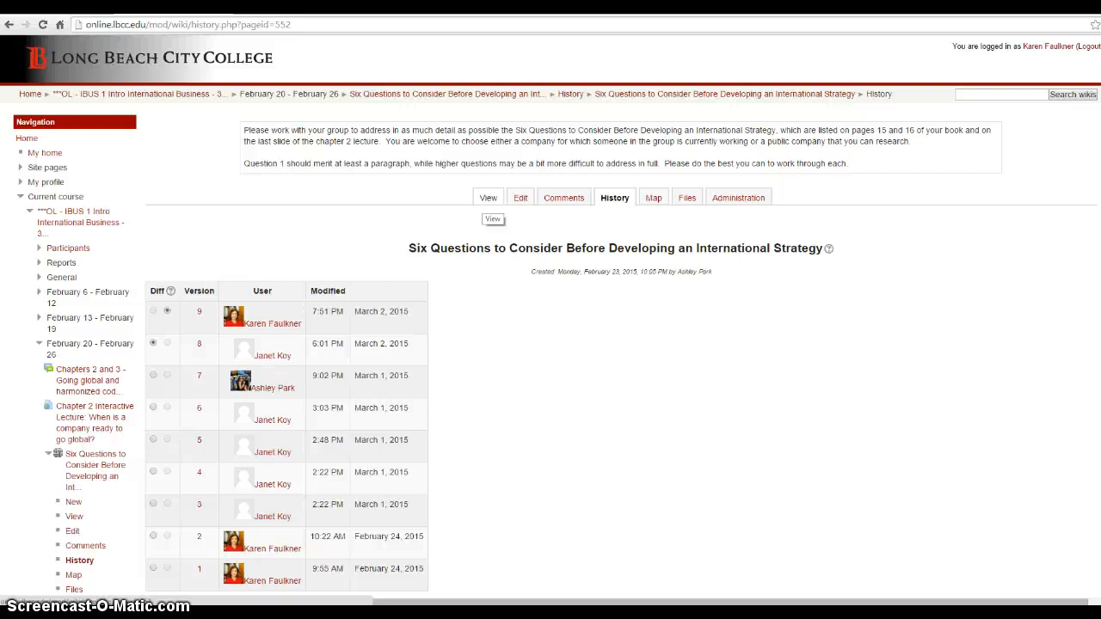
# - Return to the wiki page view, then go to the IBUS 1 course home page via the breadcrumb
pyautogui.click(492, 220)
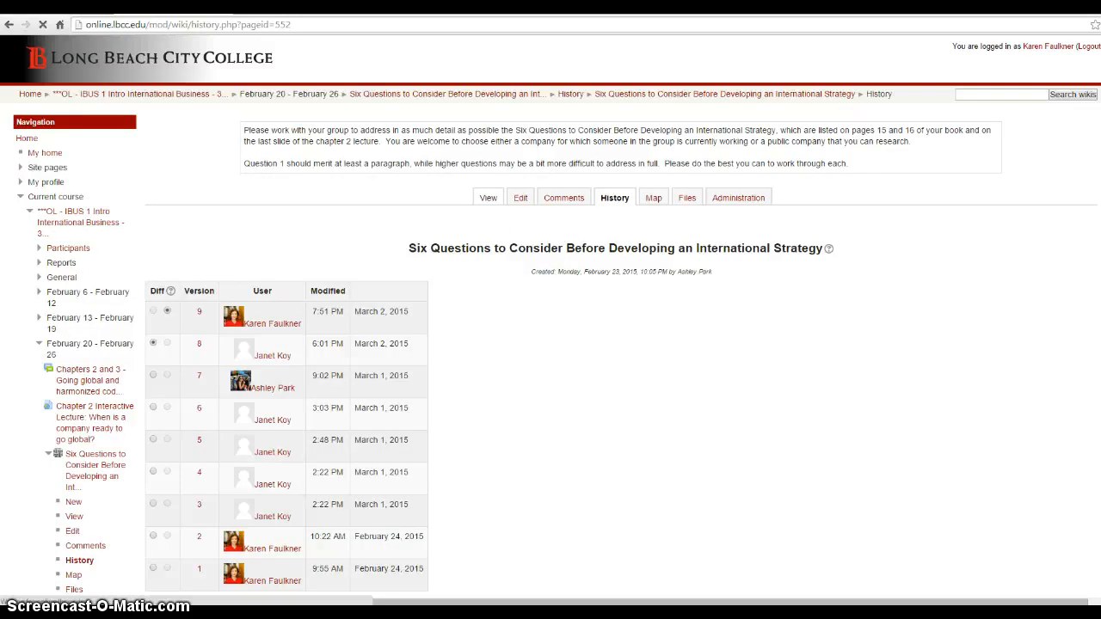
pyautogui.click(489, 196)
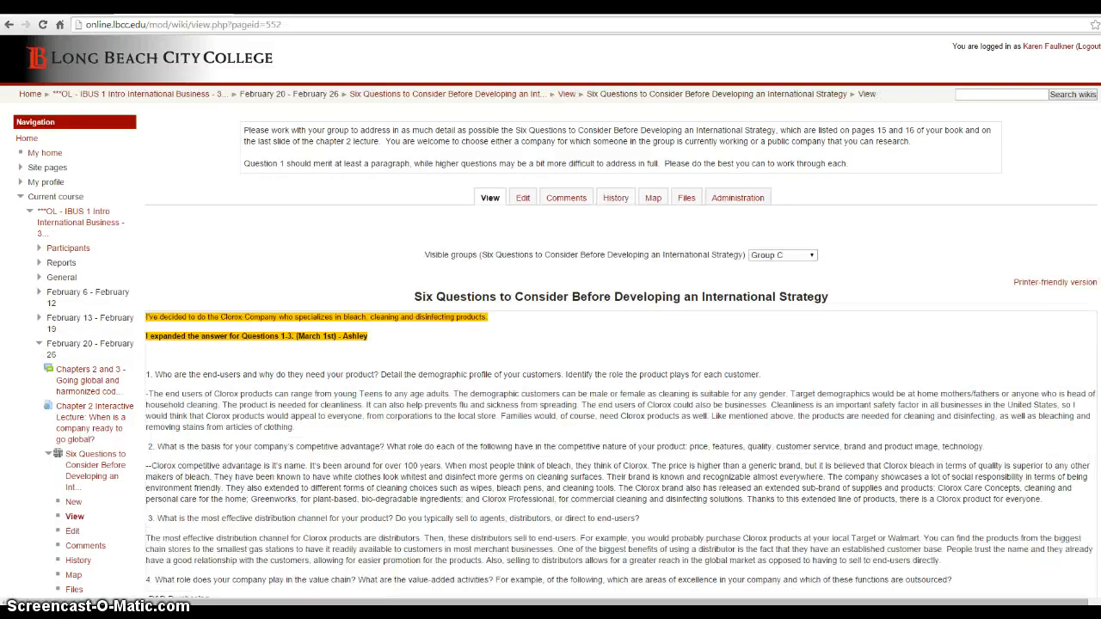
pyautogui.click(138, 93)
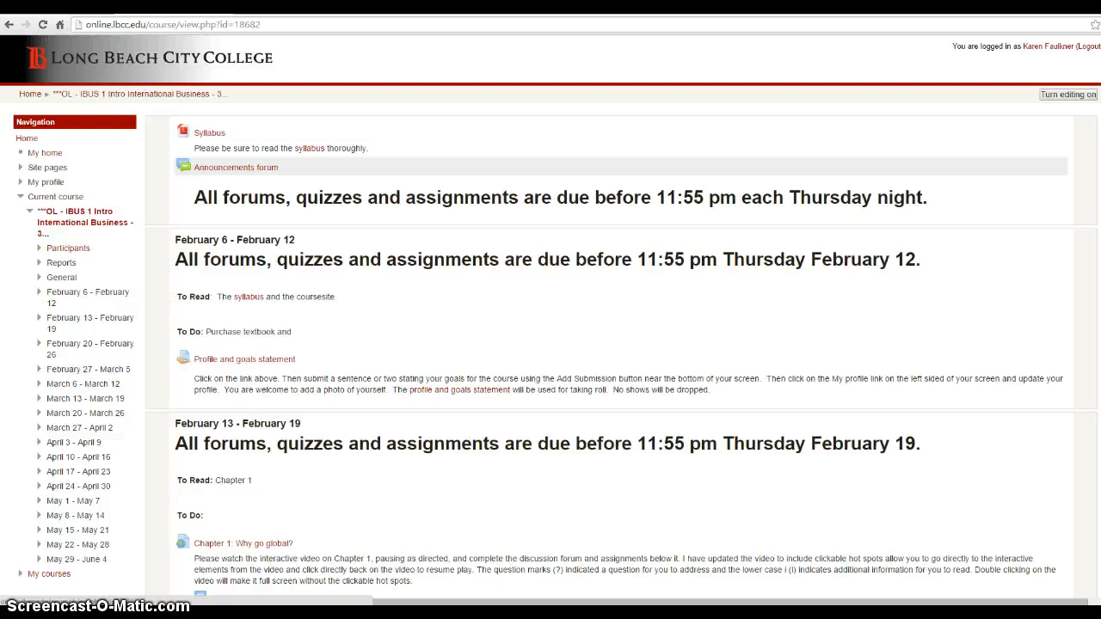
pyautogui.scroll(-3)
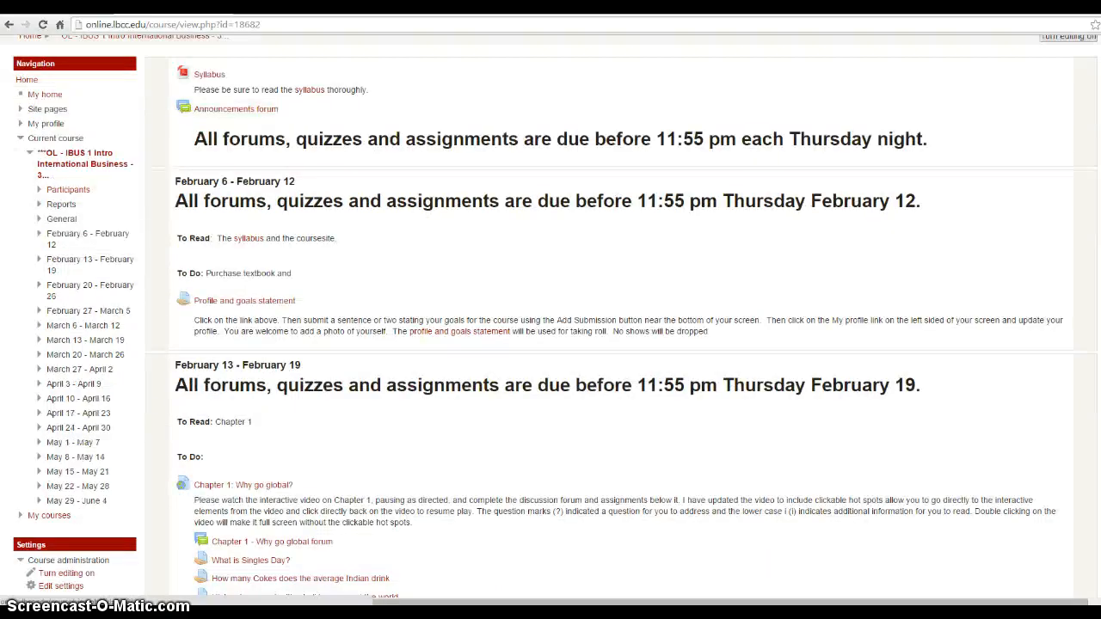
pyautogui.scroll(3)
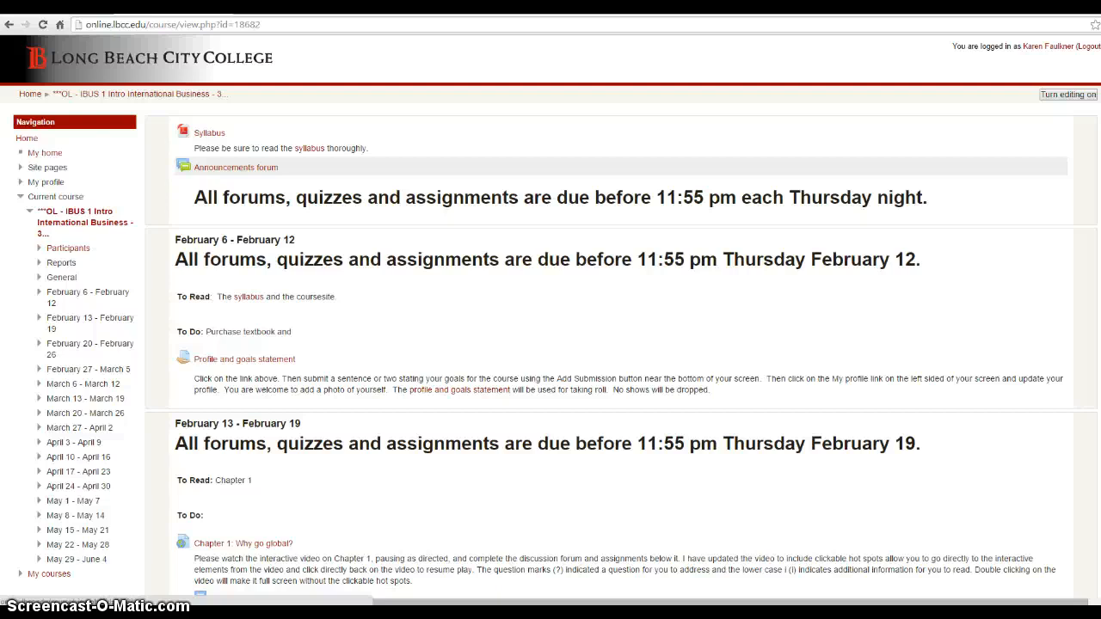
pyautogui.scroll(-3)
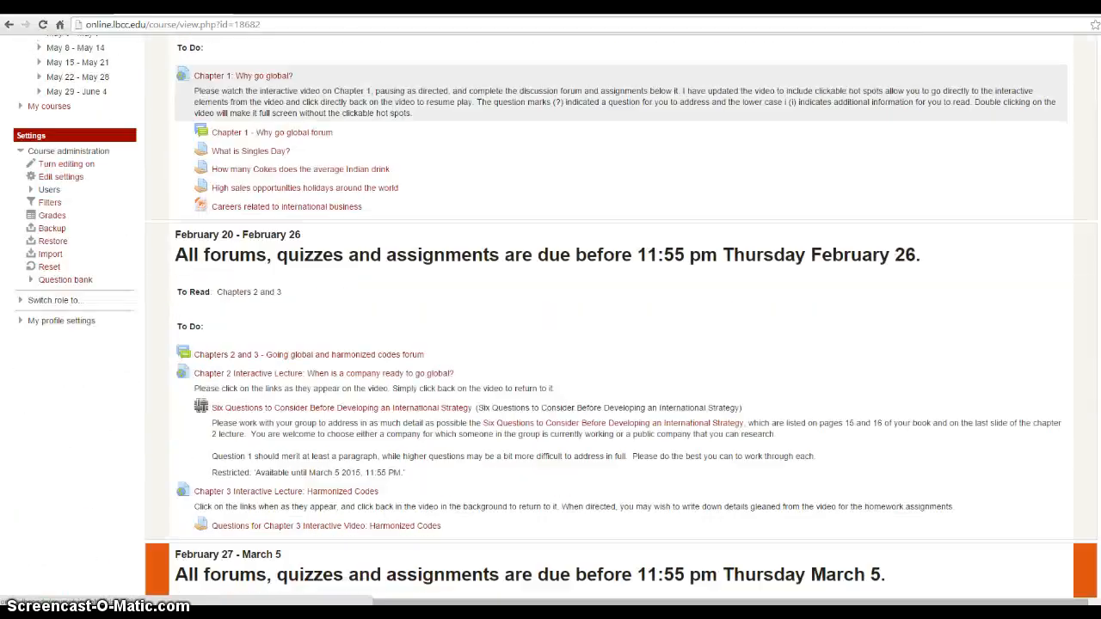
pyautogui.scroll(-3)
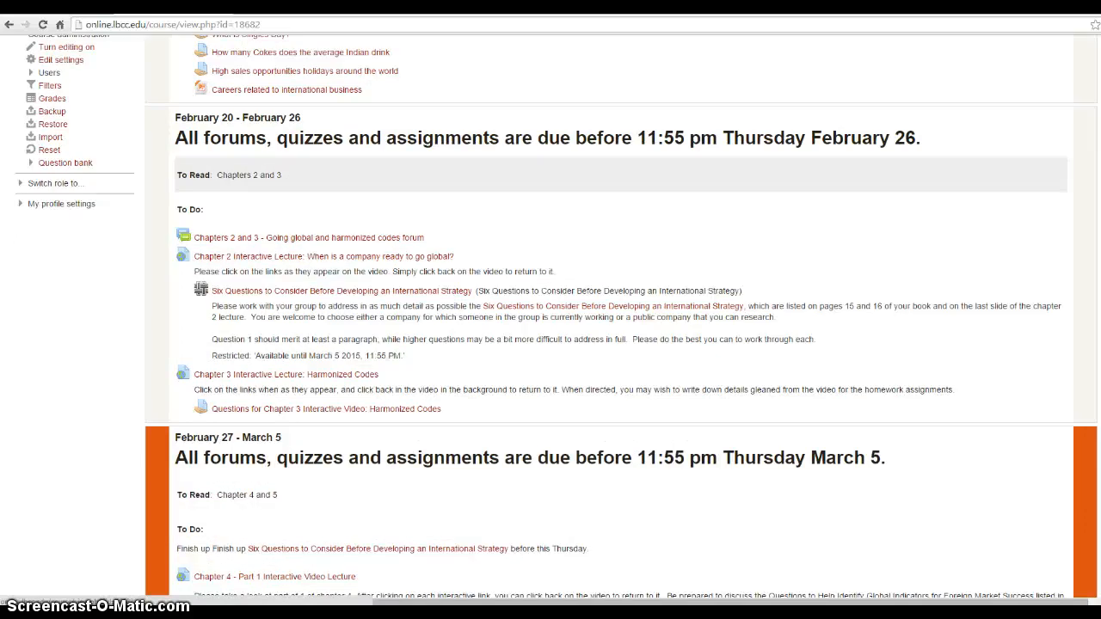
pyautogui.scroll(-3)
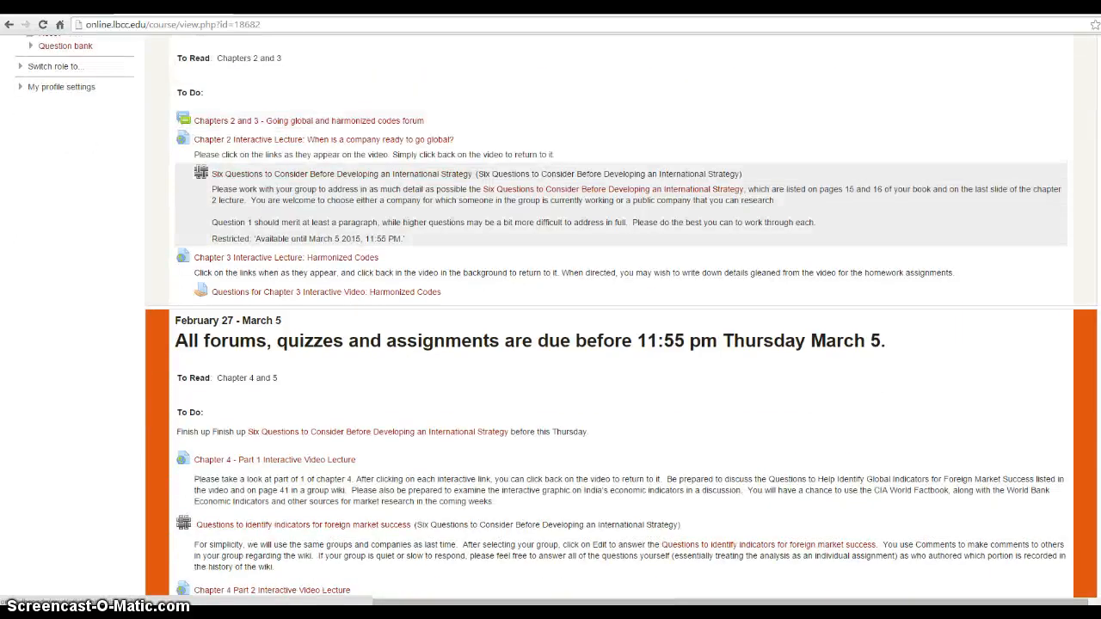
pyautogui.scroll(-3)
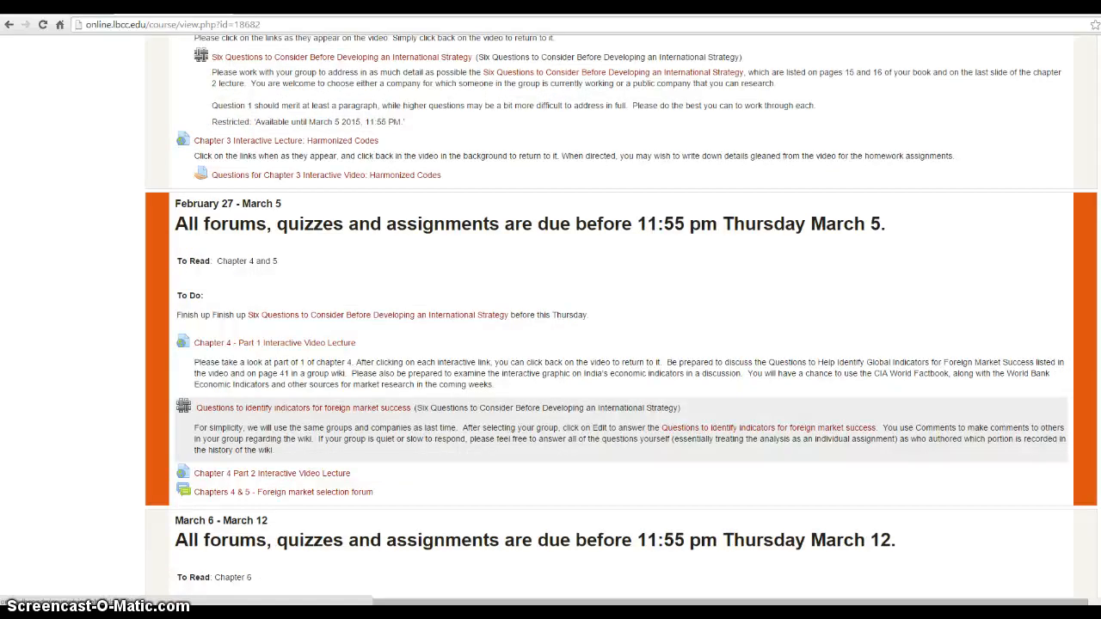
pyautogui.scroll(-3)
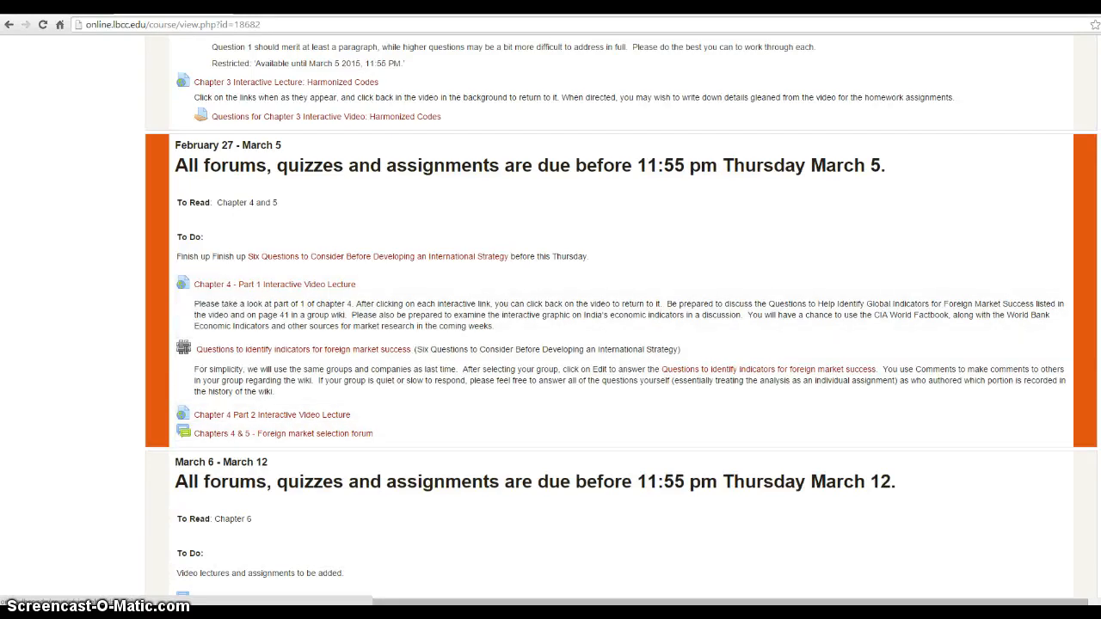
pyautogui.scroll(3)
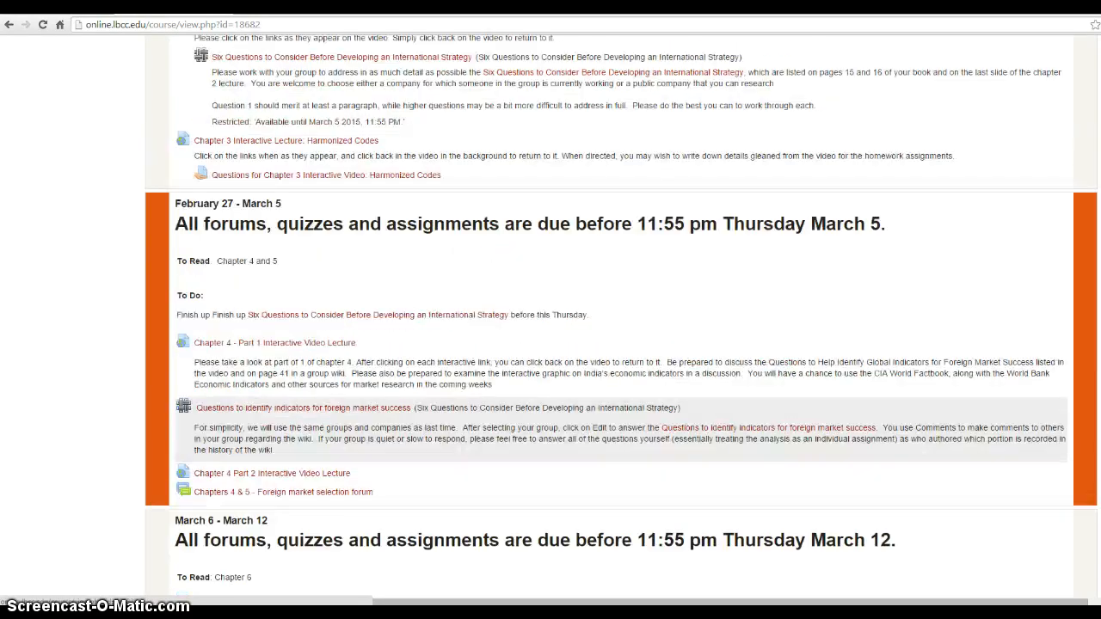
pyautogui.moveTo(282, 492)
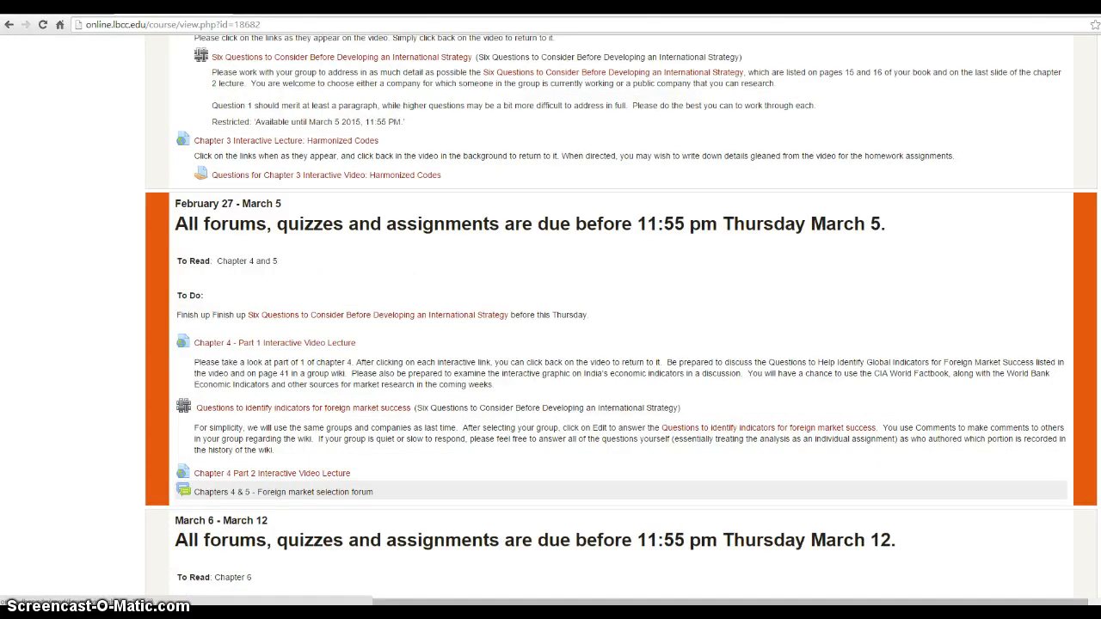